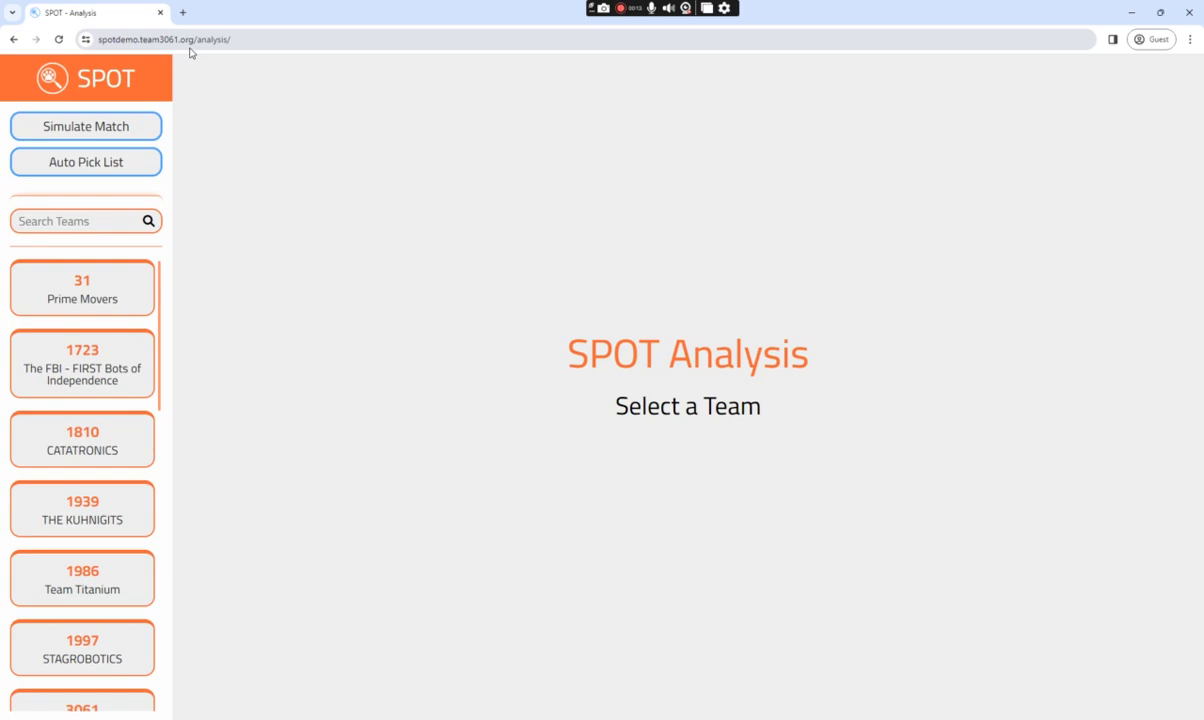
mouse_move(176, 60)
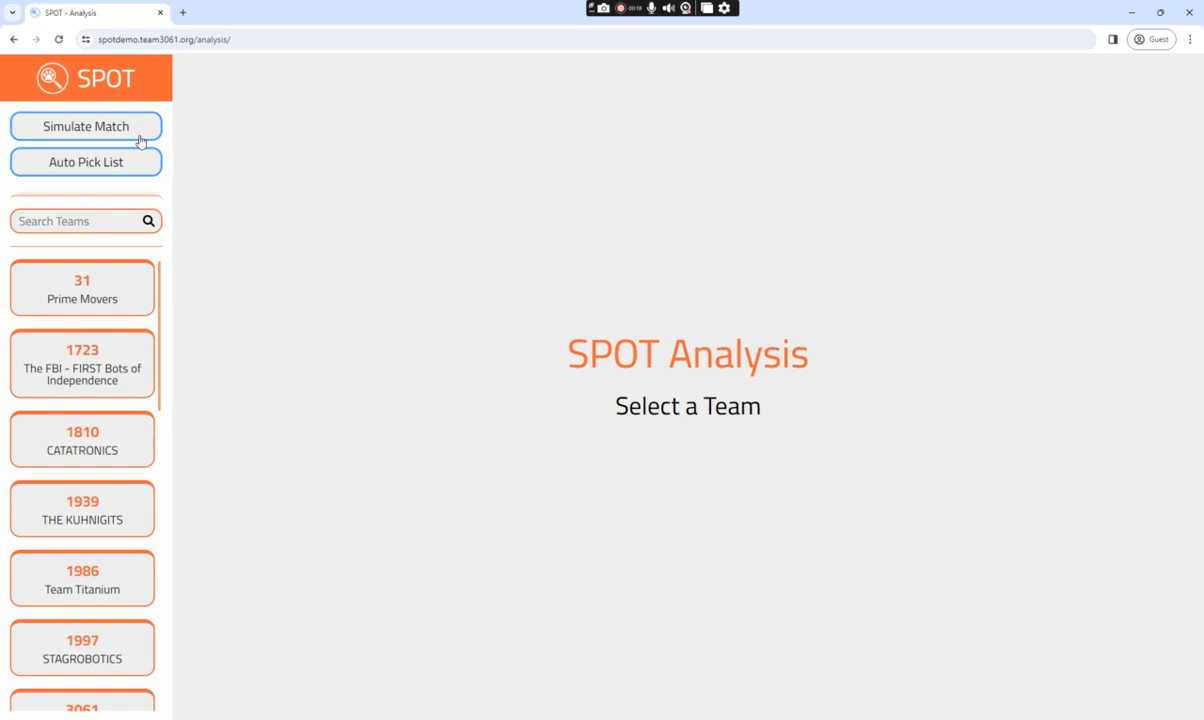
mouse_move(296, 192)
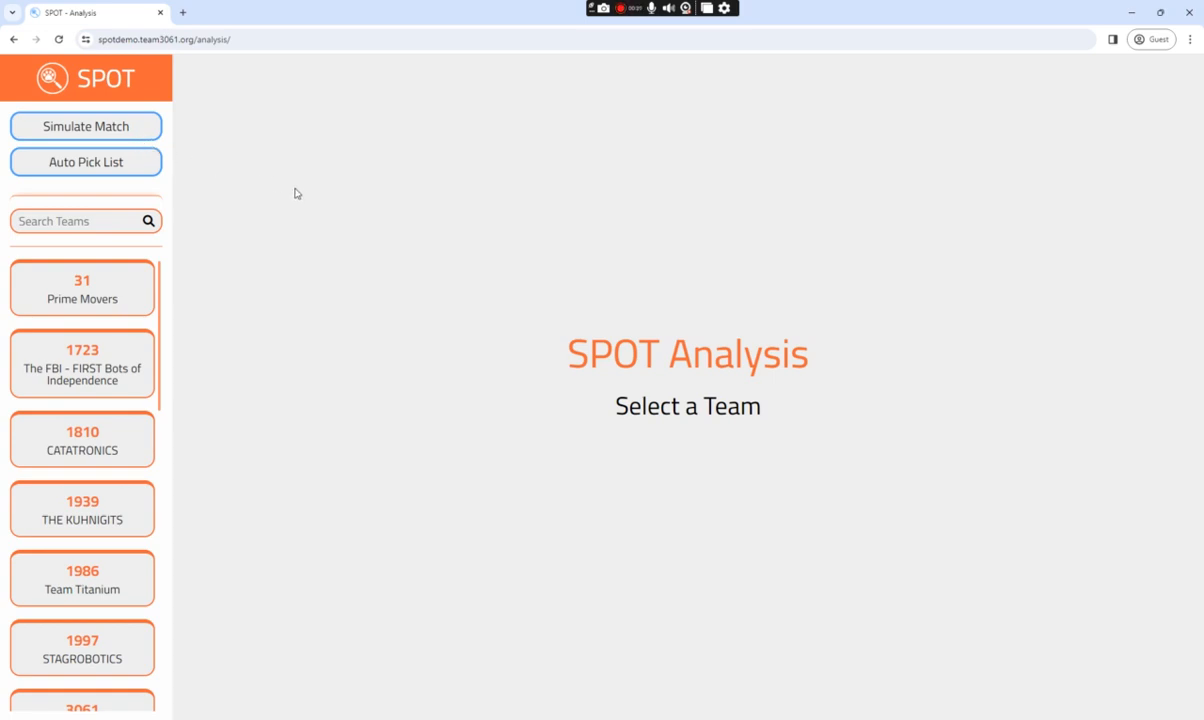
mouse_move(62, 338)
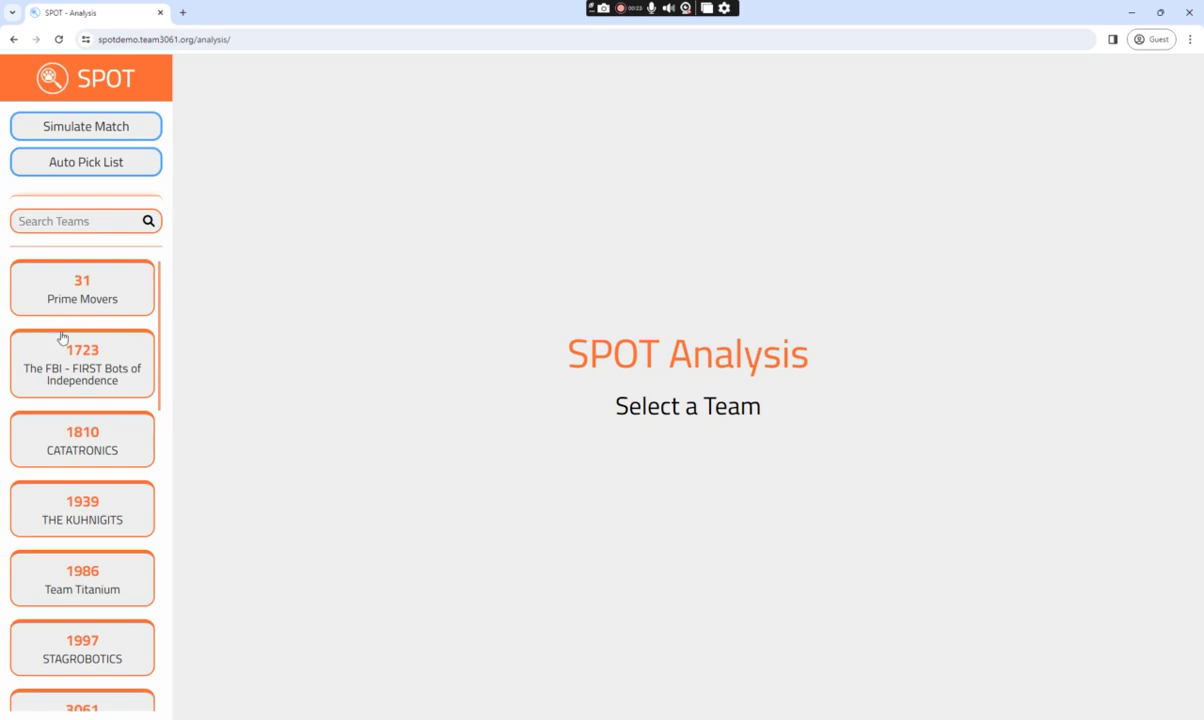
- Enter the match simulation view and expand the qualification match list
scroll(down, 3)
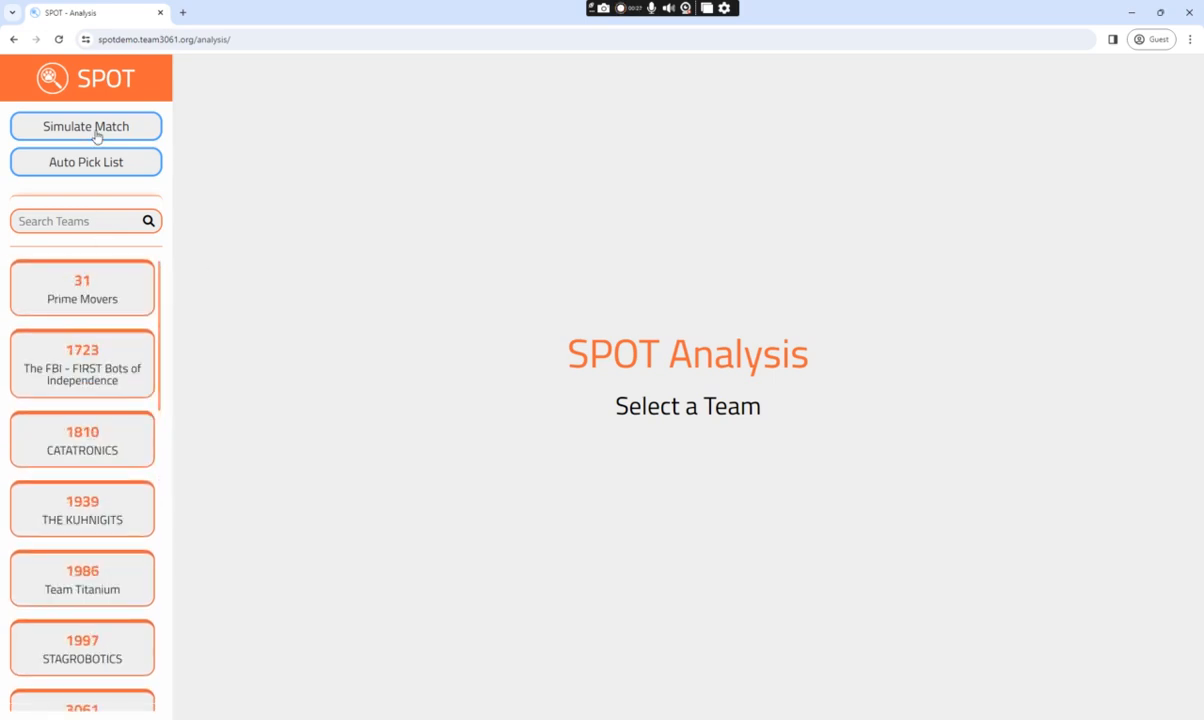
click(86, 126)
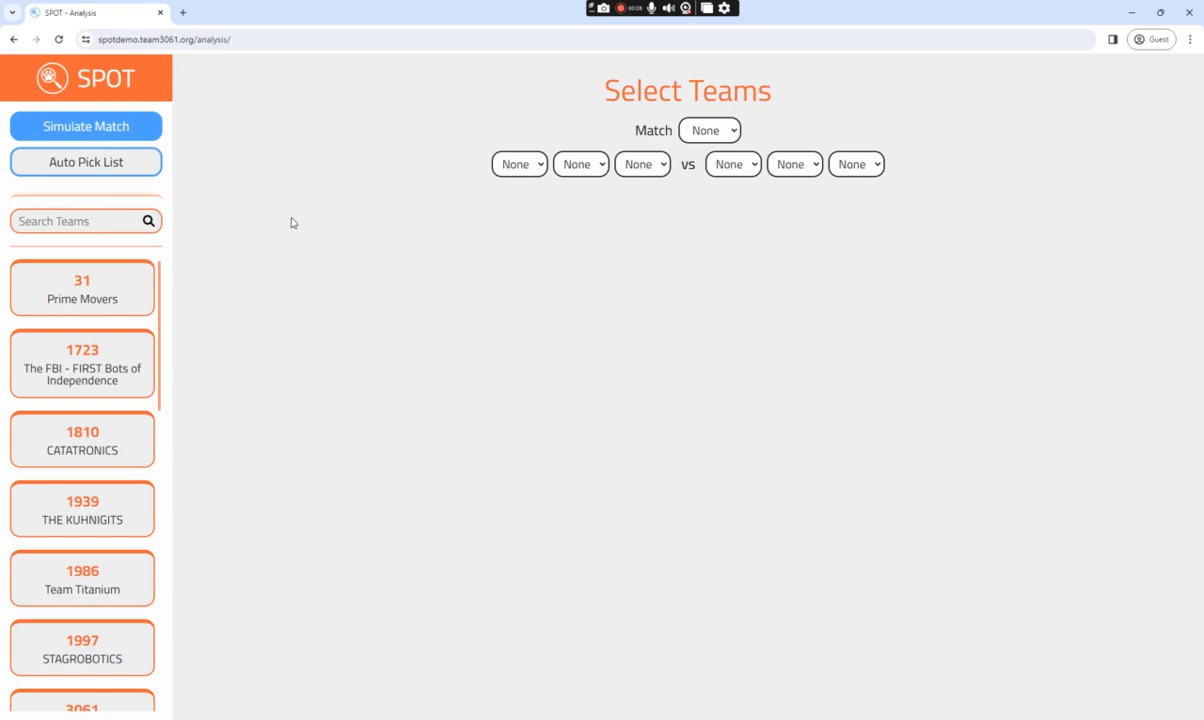
mouse_move(450, 274)
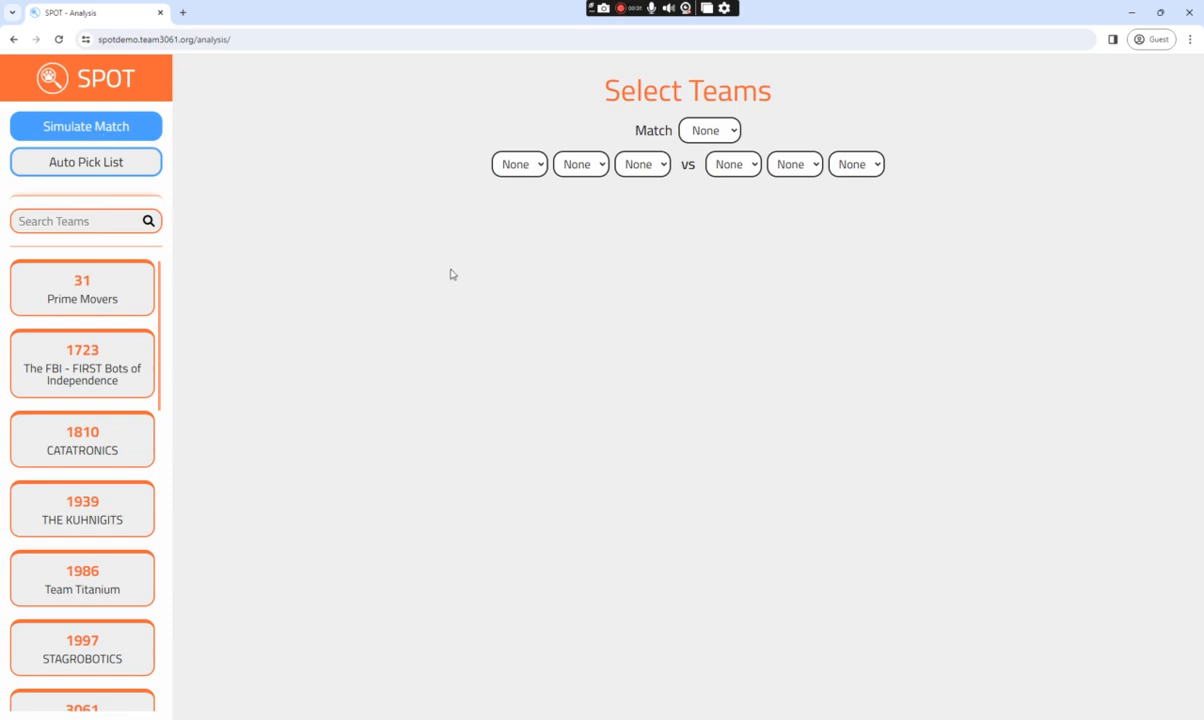
mouse_move(488, 274)
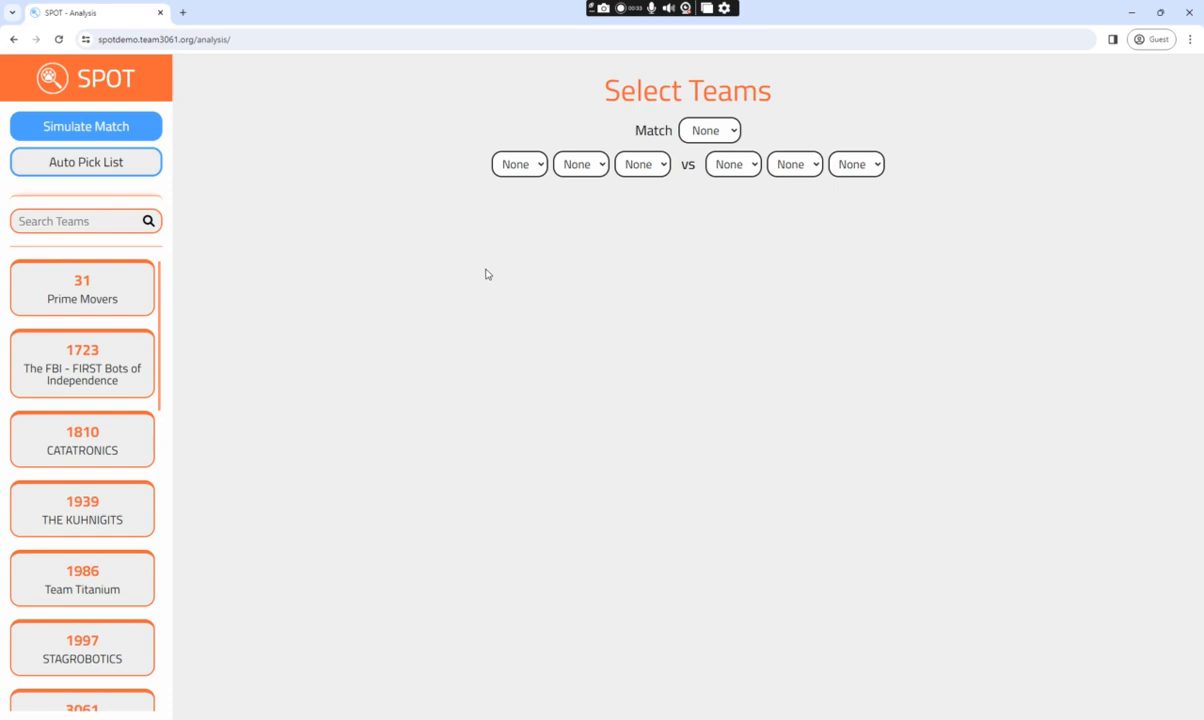
click(708, 130)
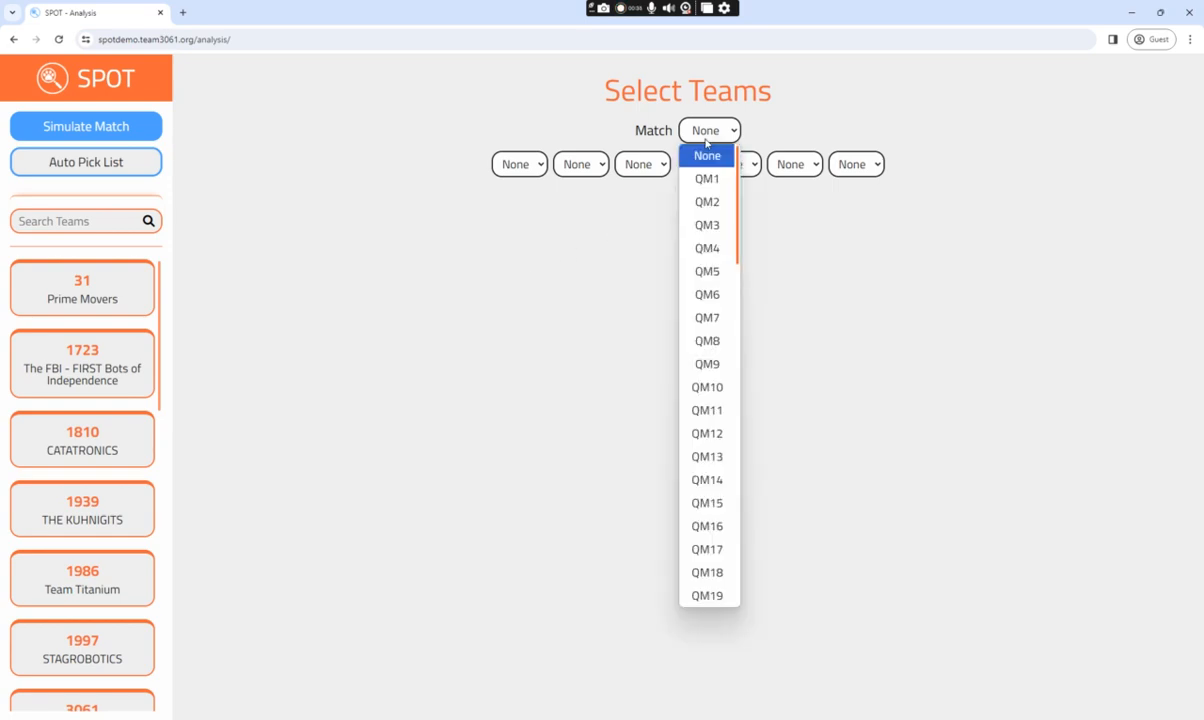
- Load QM3 predicting 178.42 vs 211.00 and review Alliance Stats and Shot Distribution
click(706, 224)
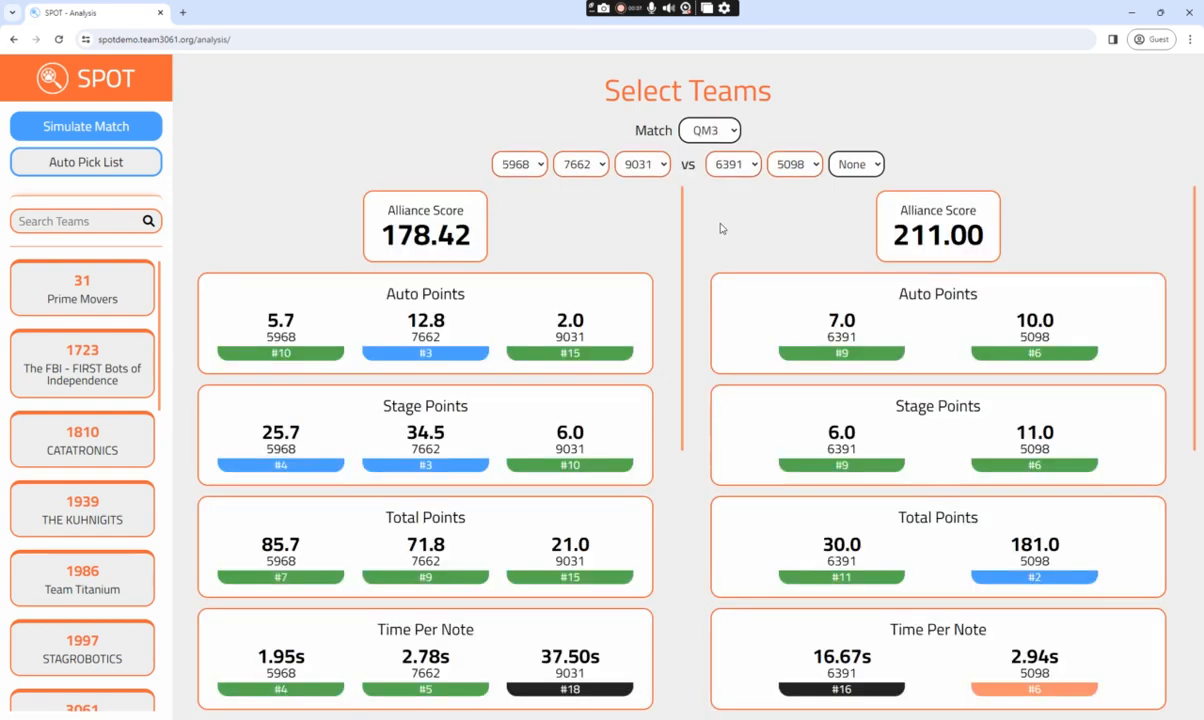
mouse_move(712, 234)
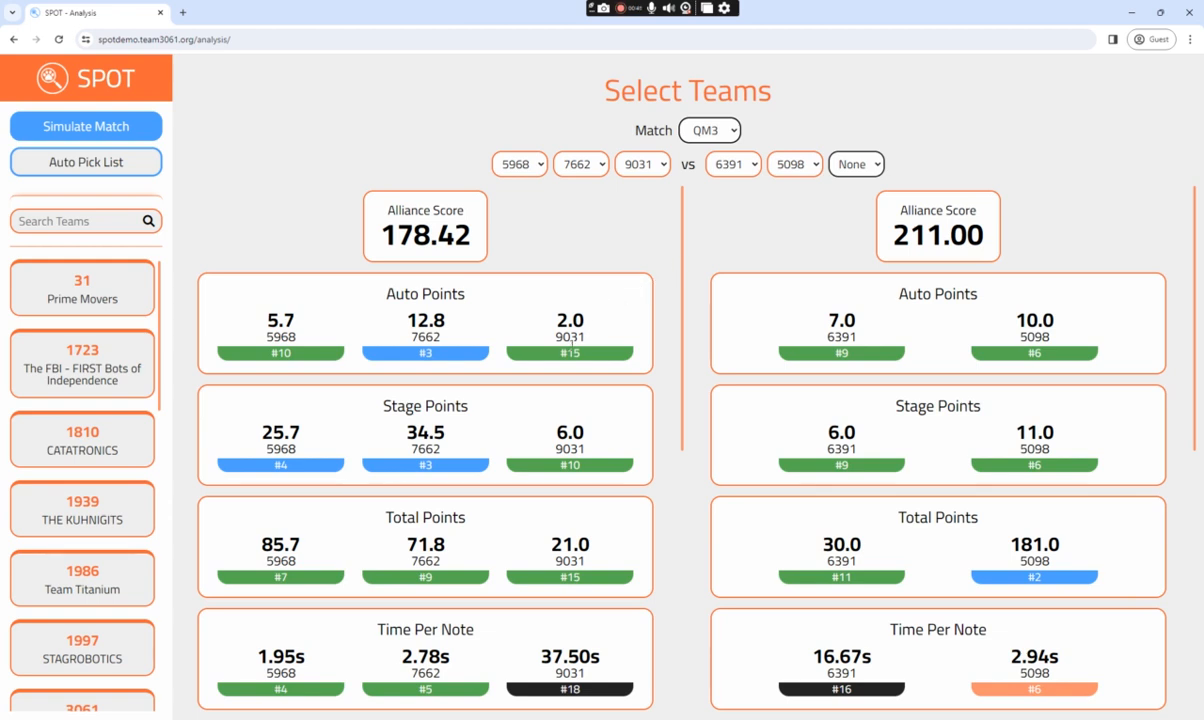
scroll(down, 3)
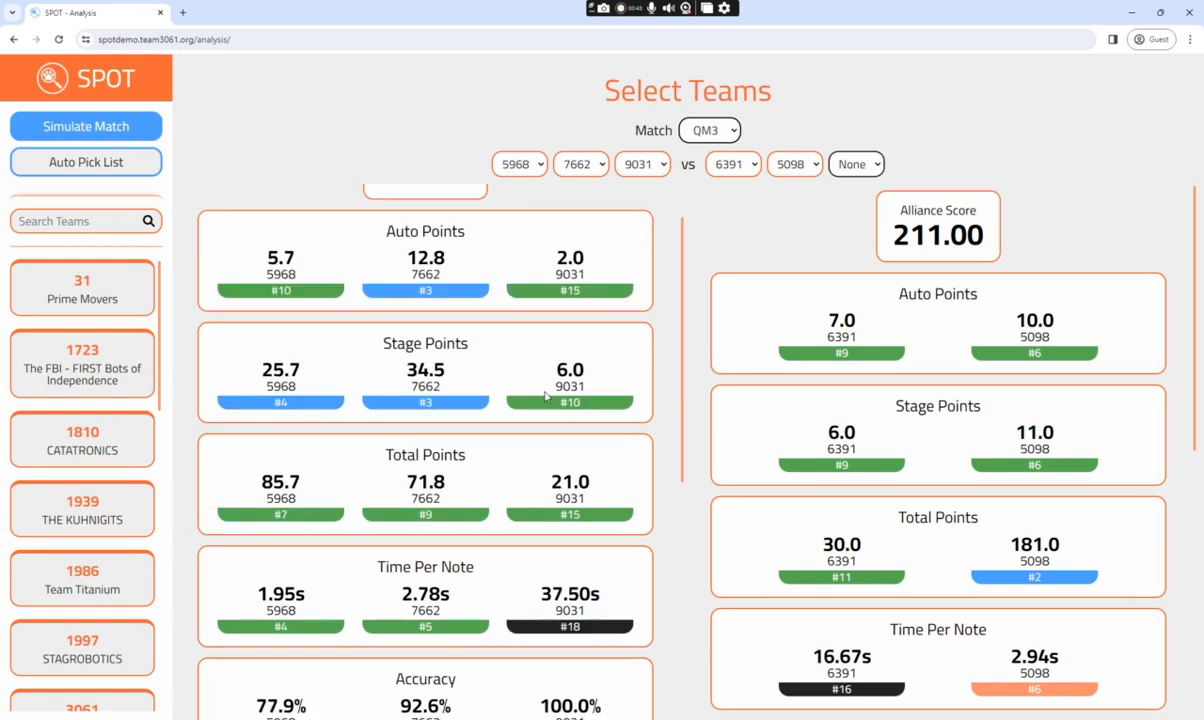
scroll(down, 3)
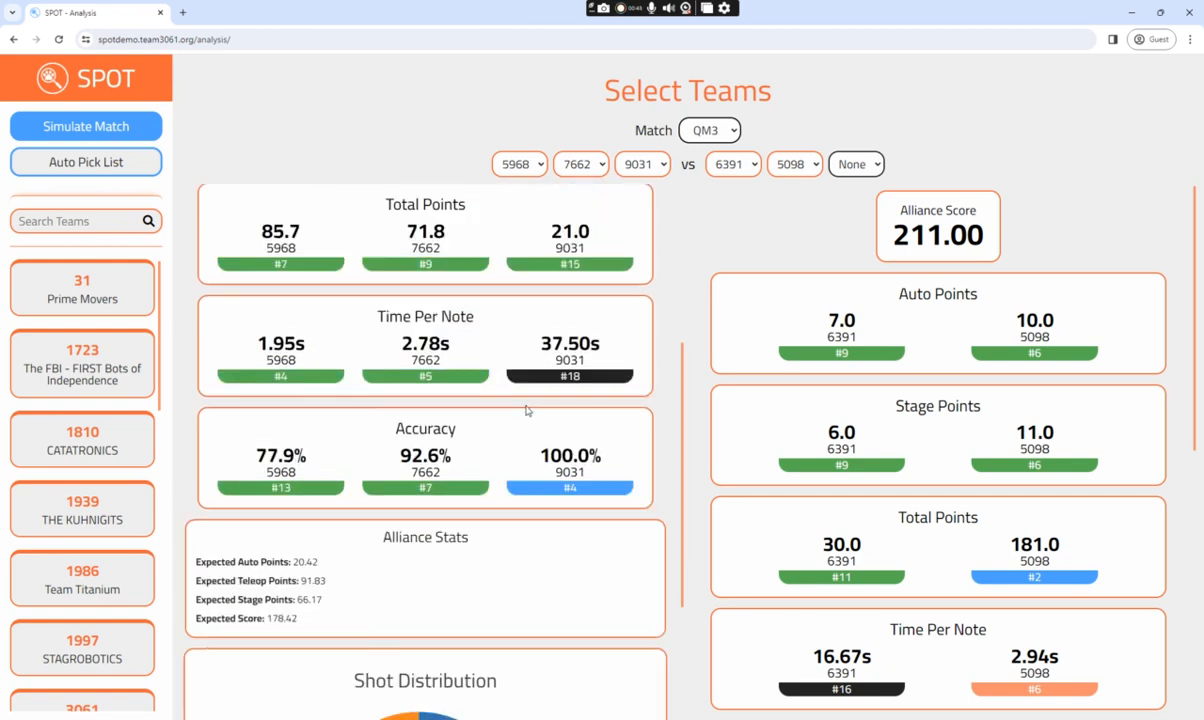
scroll(down, 3)
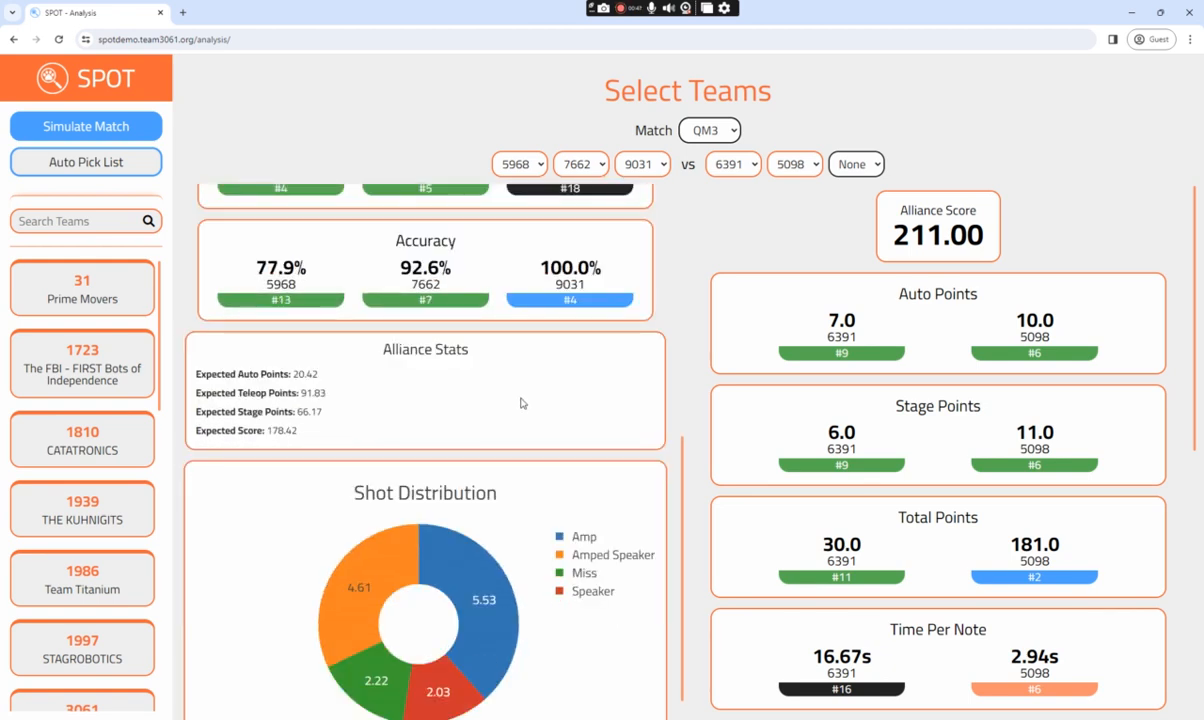
mouse_move(228, 204)
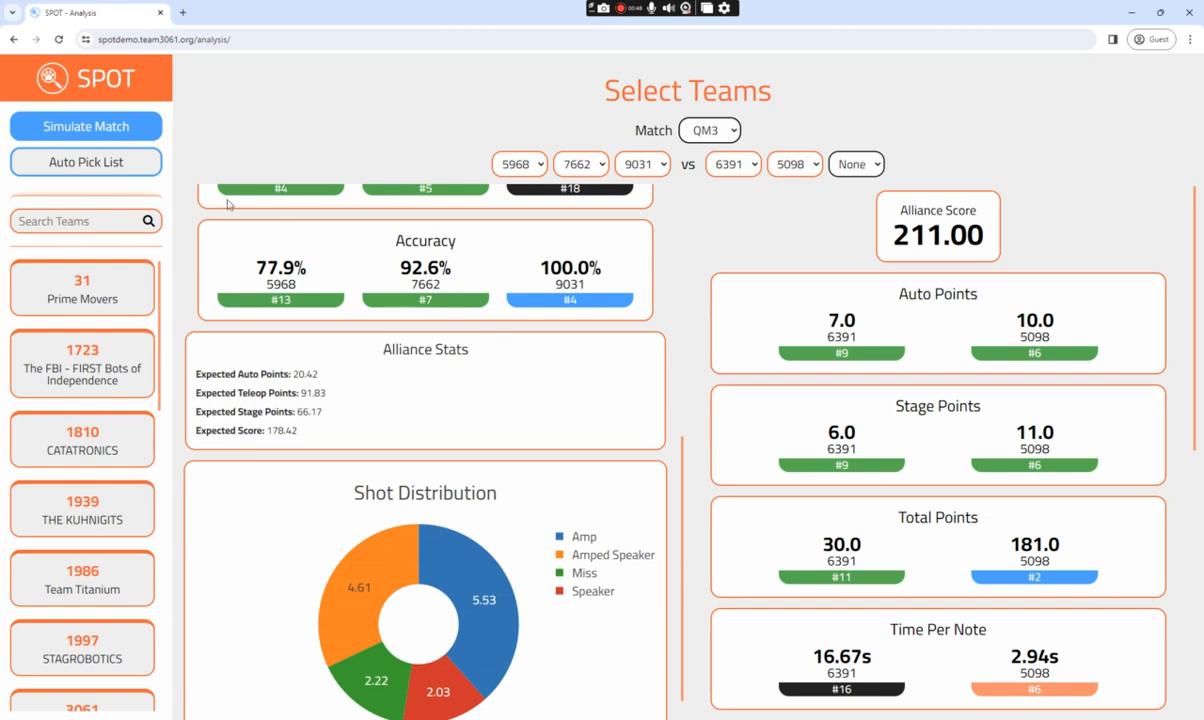
- Generate the Auto Pick List, ranking team 31 Prime Movers first with its stats
click(86, 160)
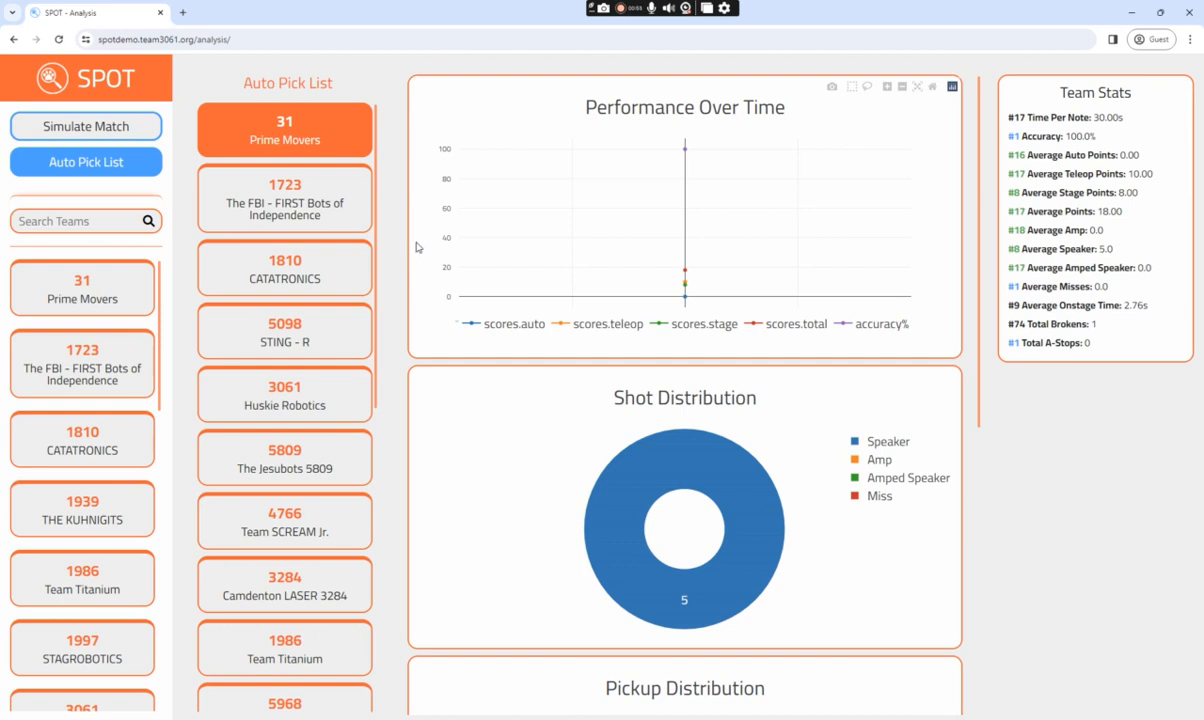
mouse_move(418, 248)
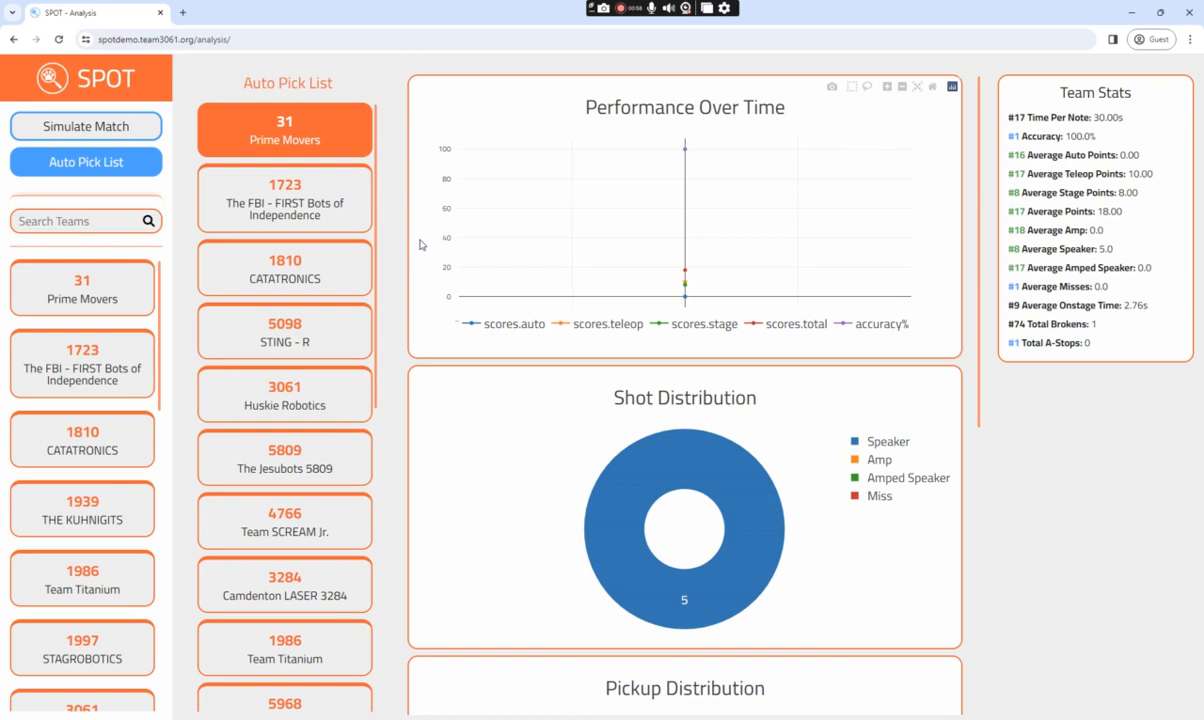
mouse_move(630, 284)
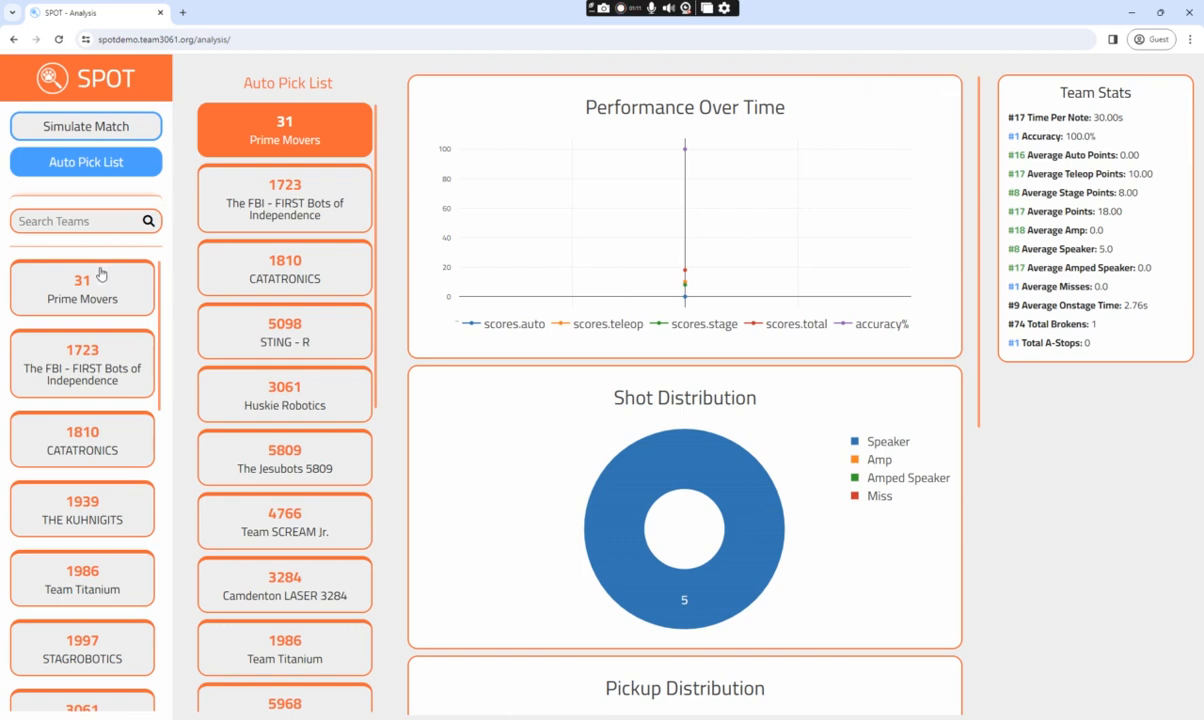
mouse_move(100, 280)
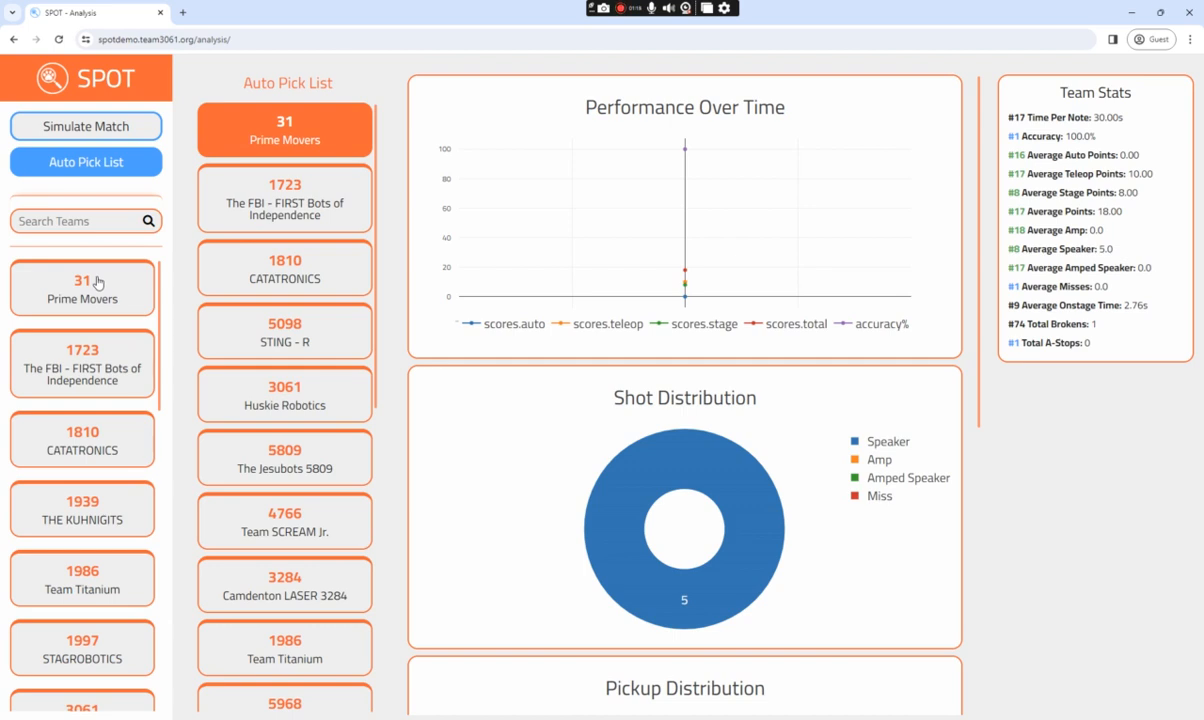
mouse_move(100, 350)
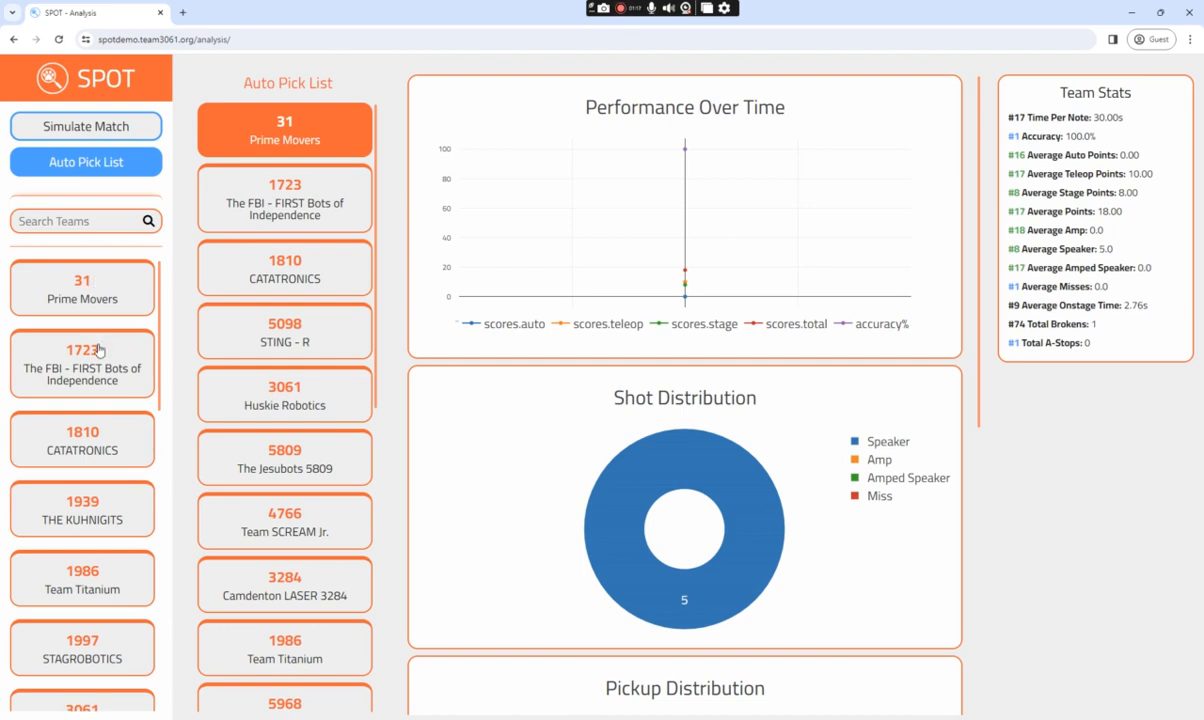
- Show team 1723's shot distribution, pickup distribution and stage charts
click(82, 364)
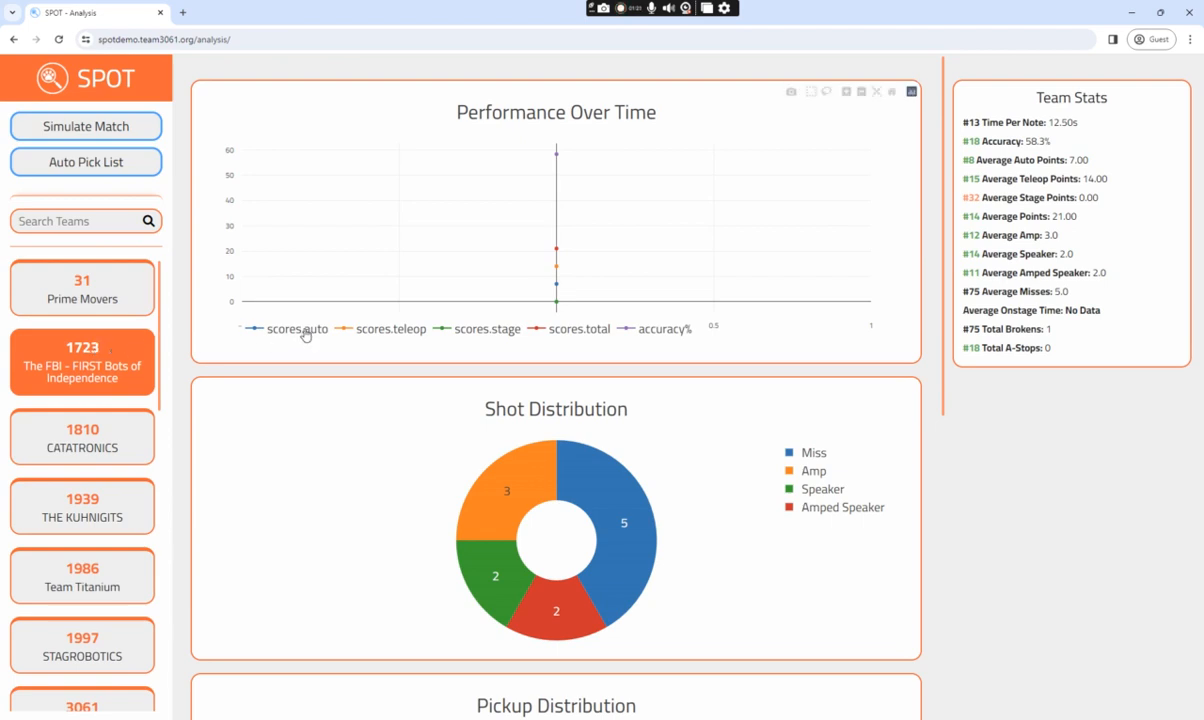
scroll(down, 3)
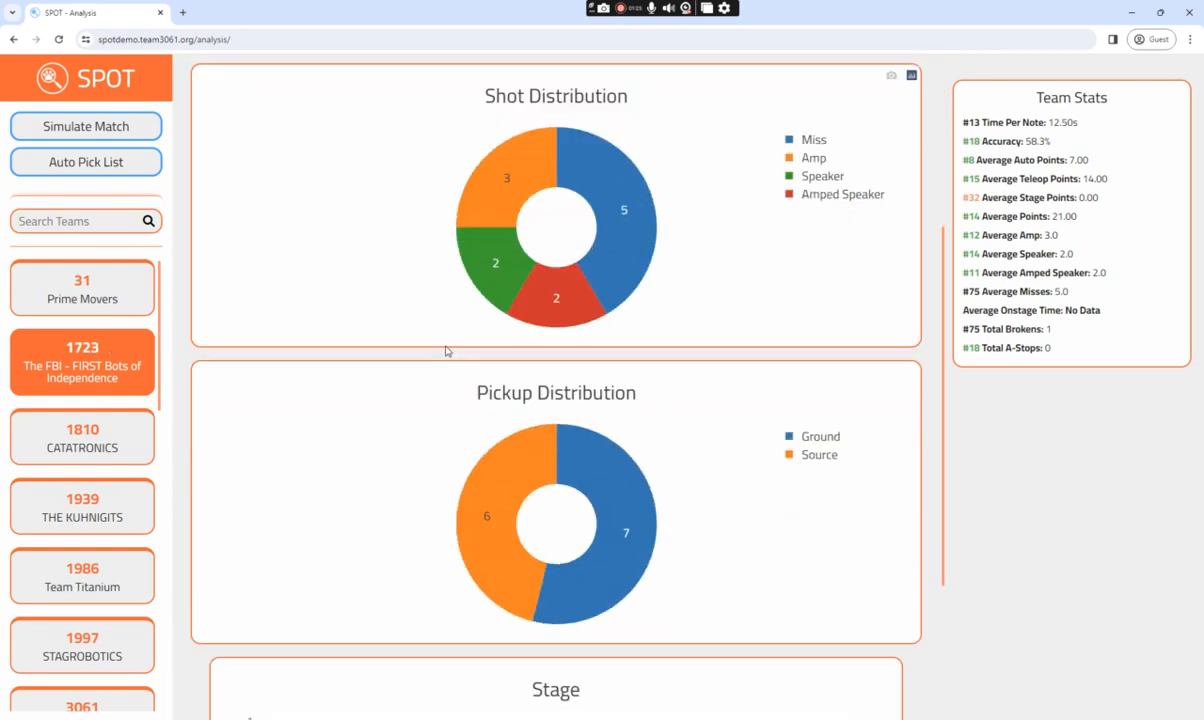
scroll(down, 3)
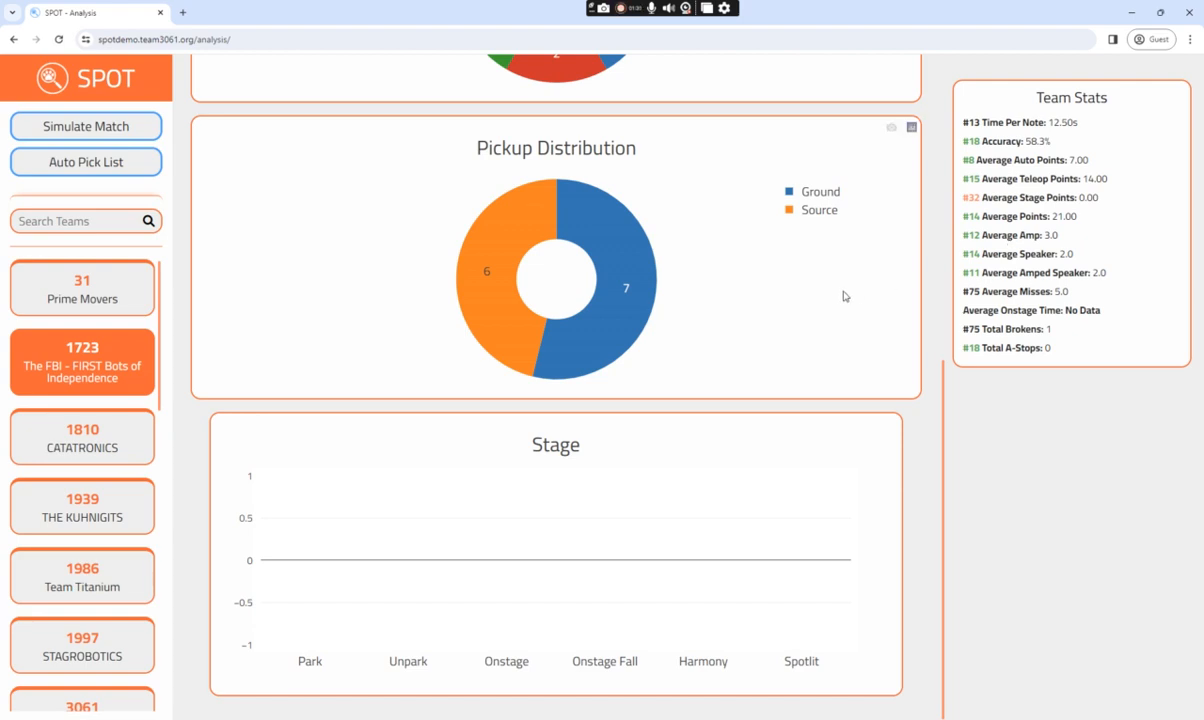
mouse_move(842, 298)
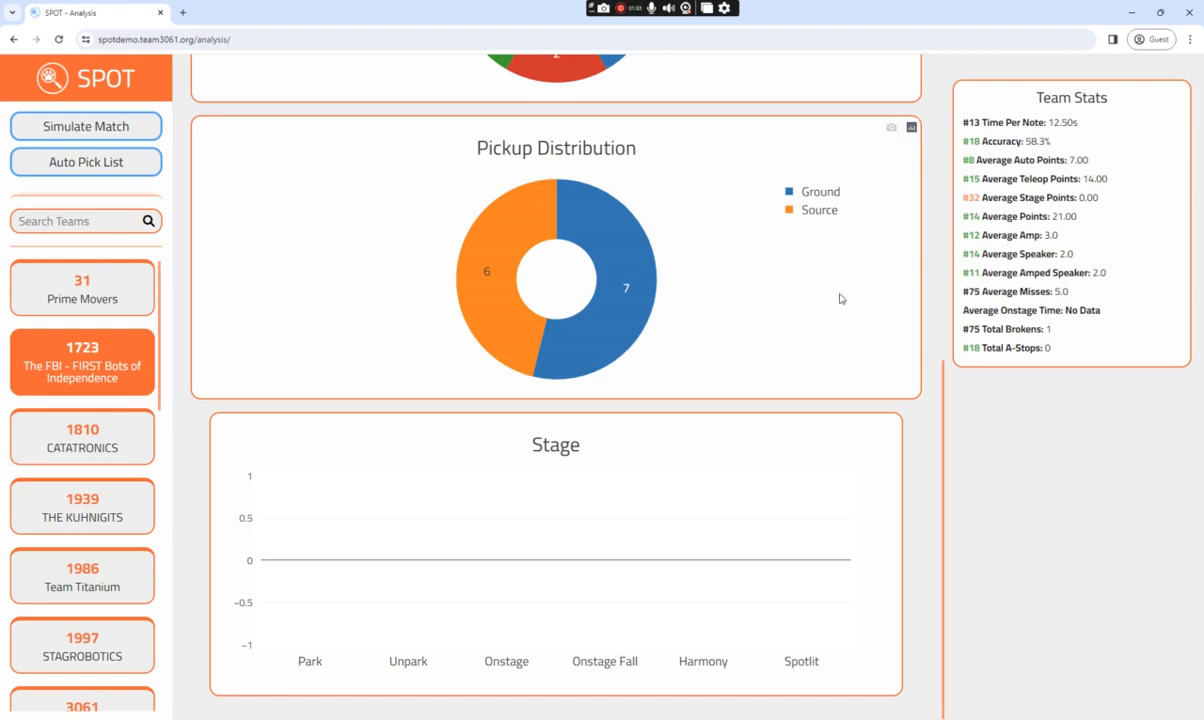